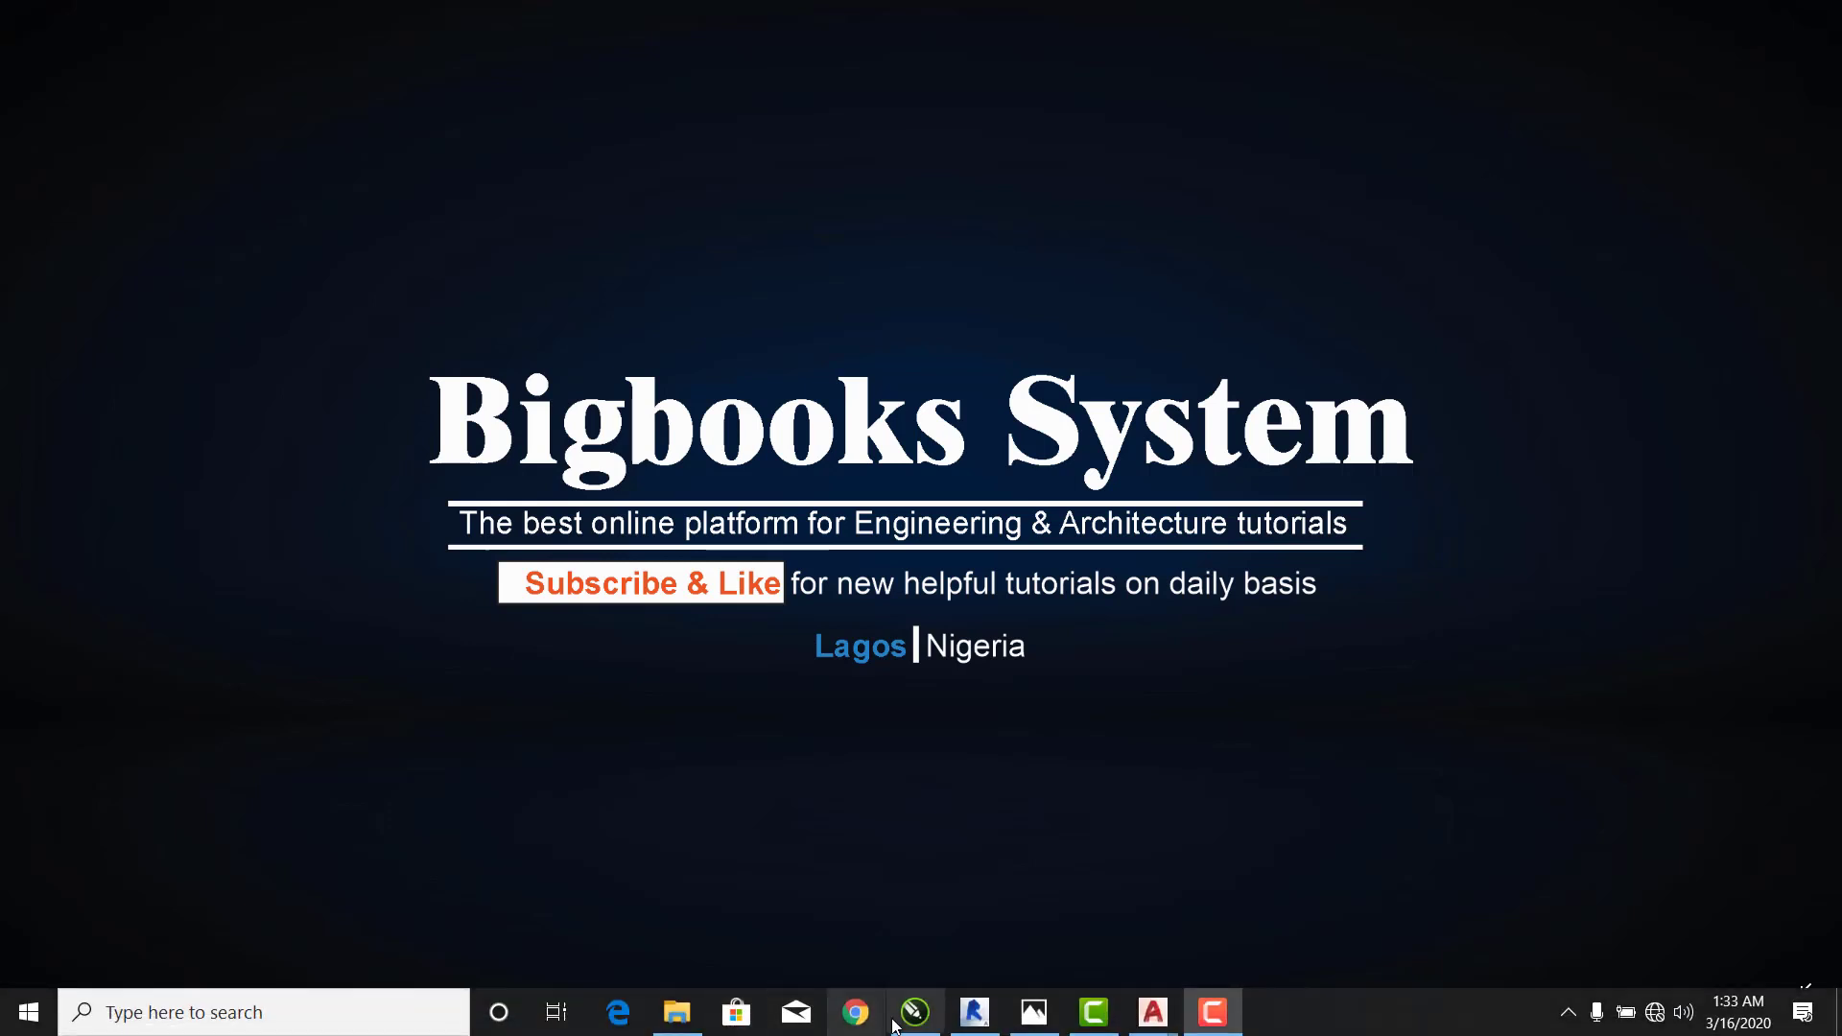
# Step: Open the default {3D} view from 3D Views in the Project Browser
pyautogui.click(972, 1011)
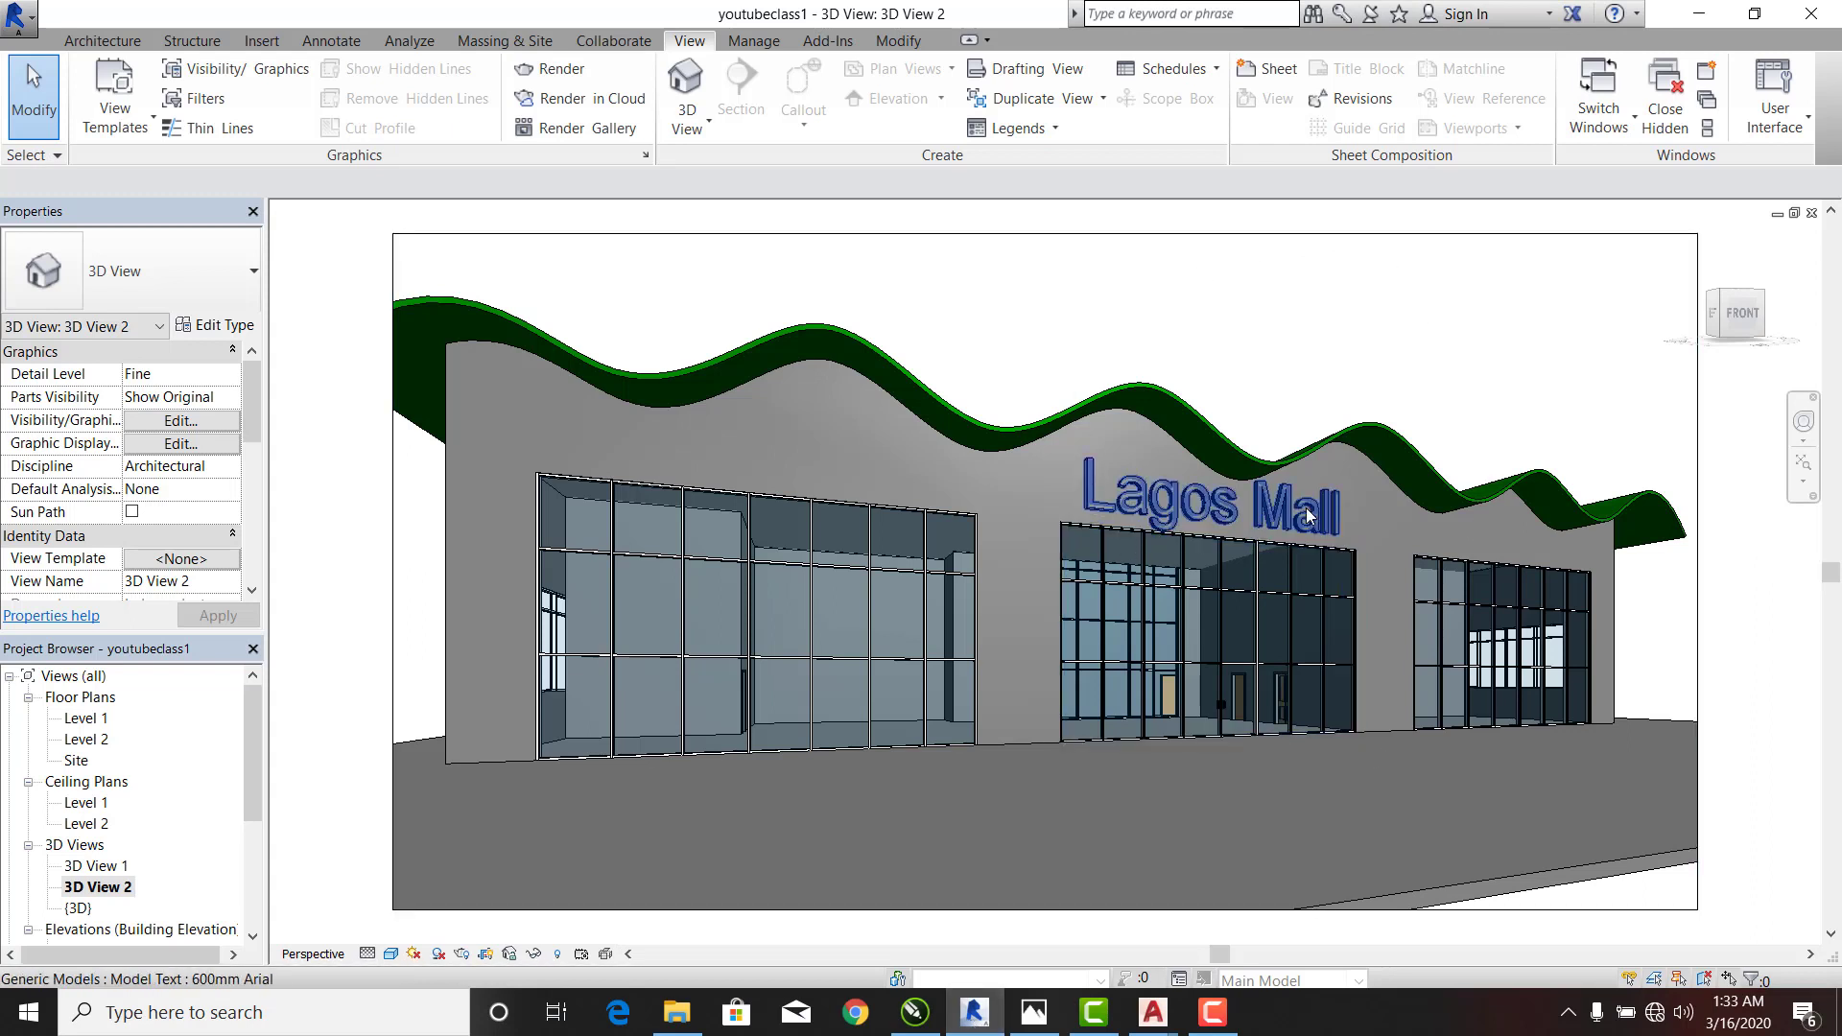
pyautogui.moveTo(1301, 517)
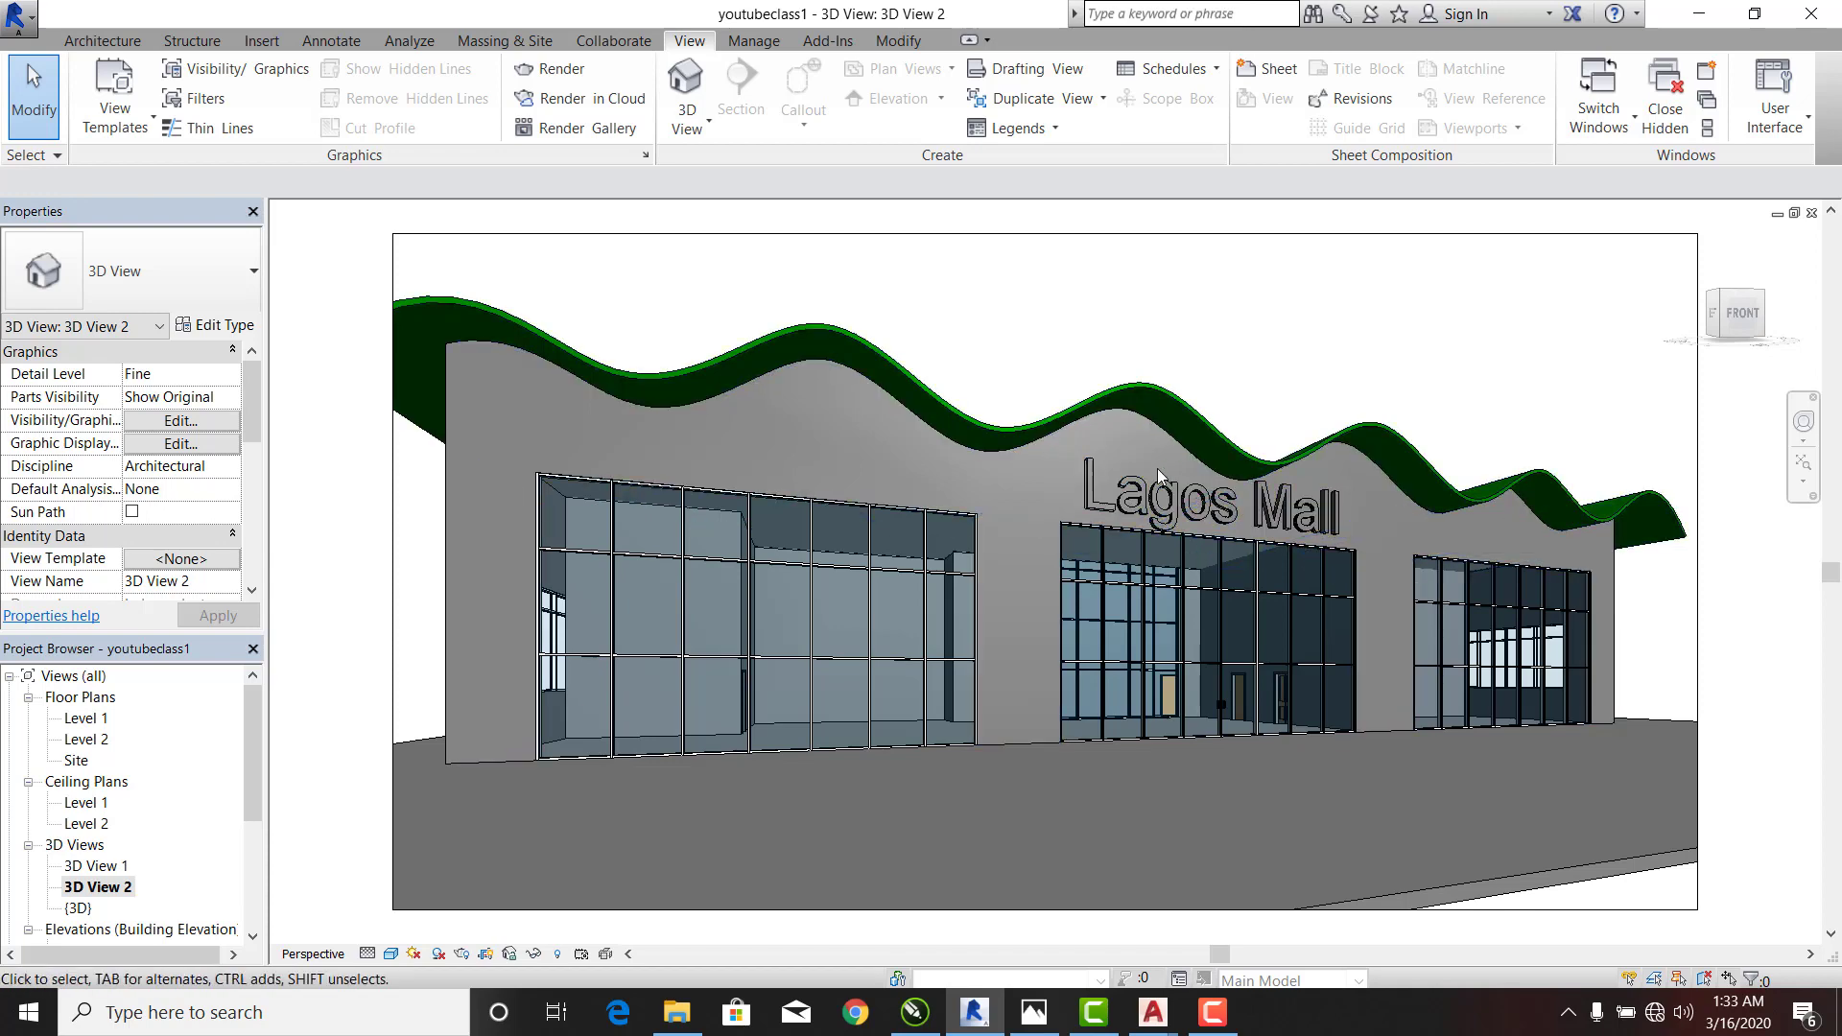
pyautogui.moveTo(1198, 511)
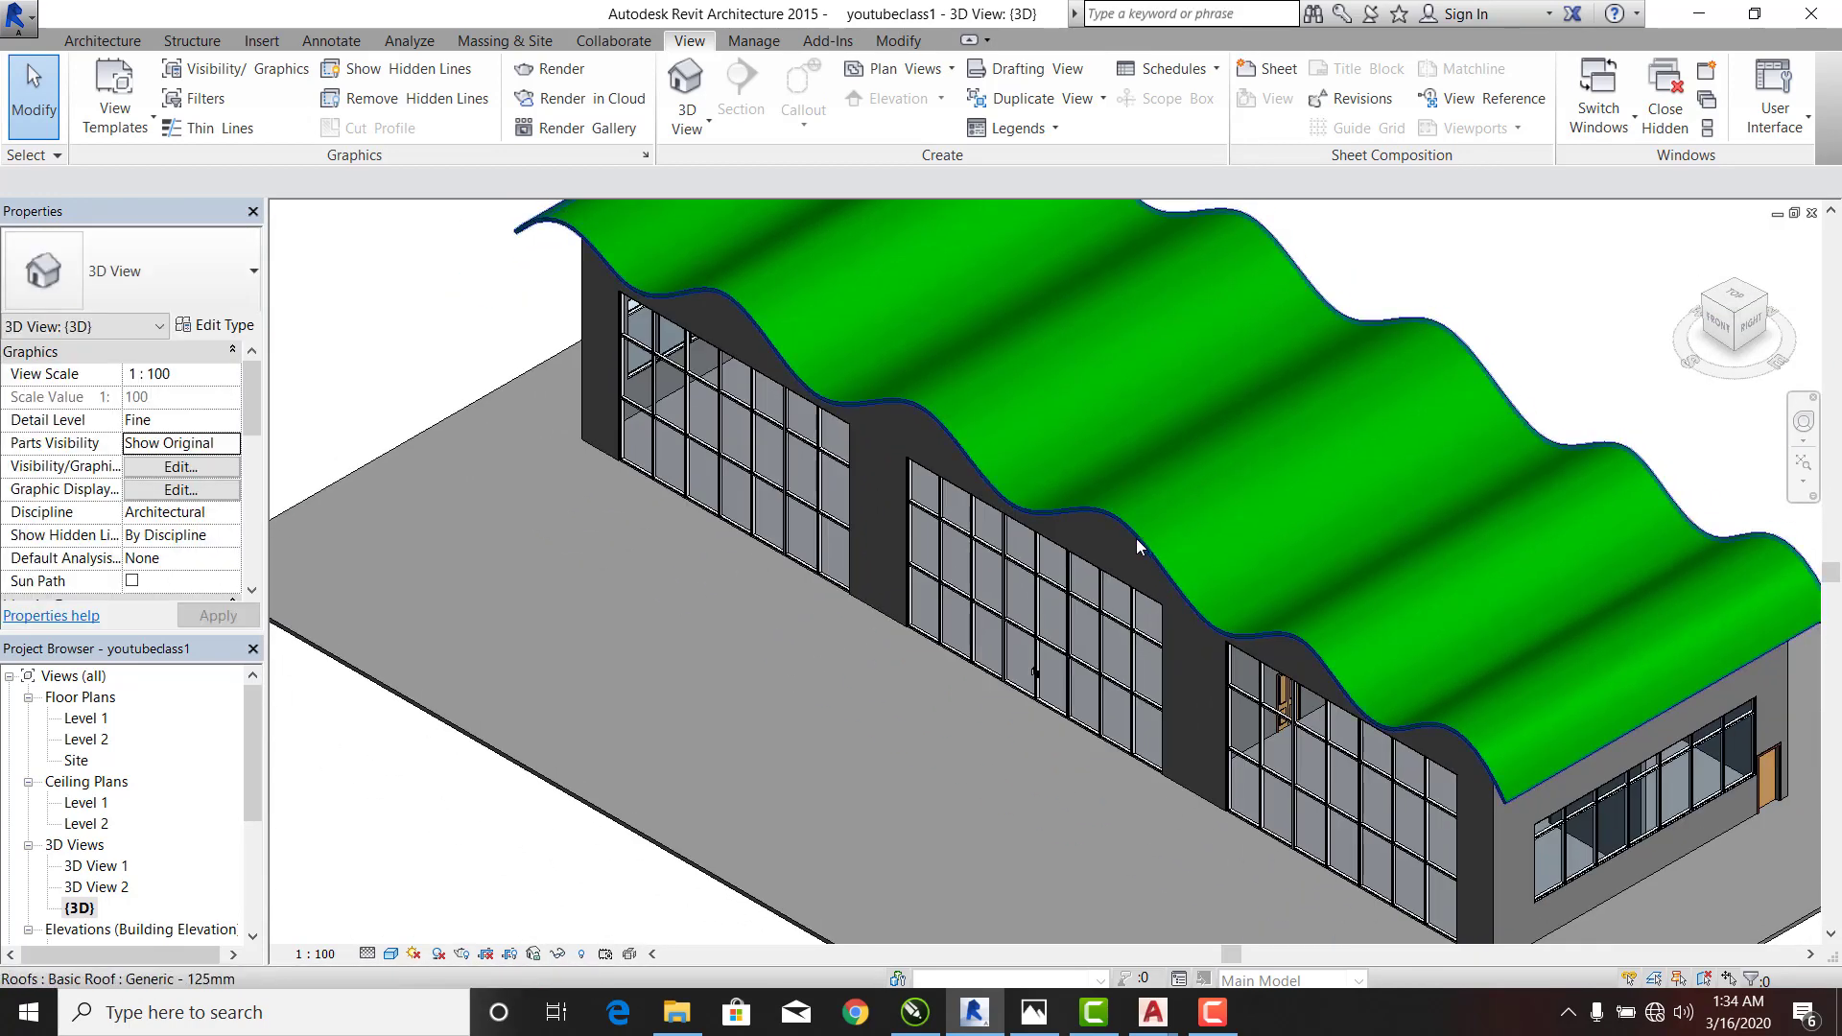
pyautogui.click(947, 90)
pyautogui.write('Lagos Superstore')
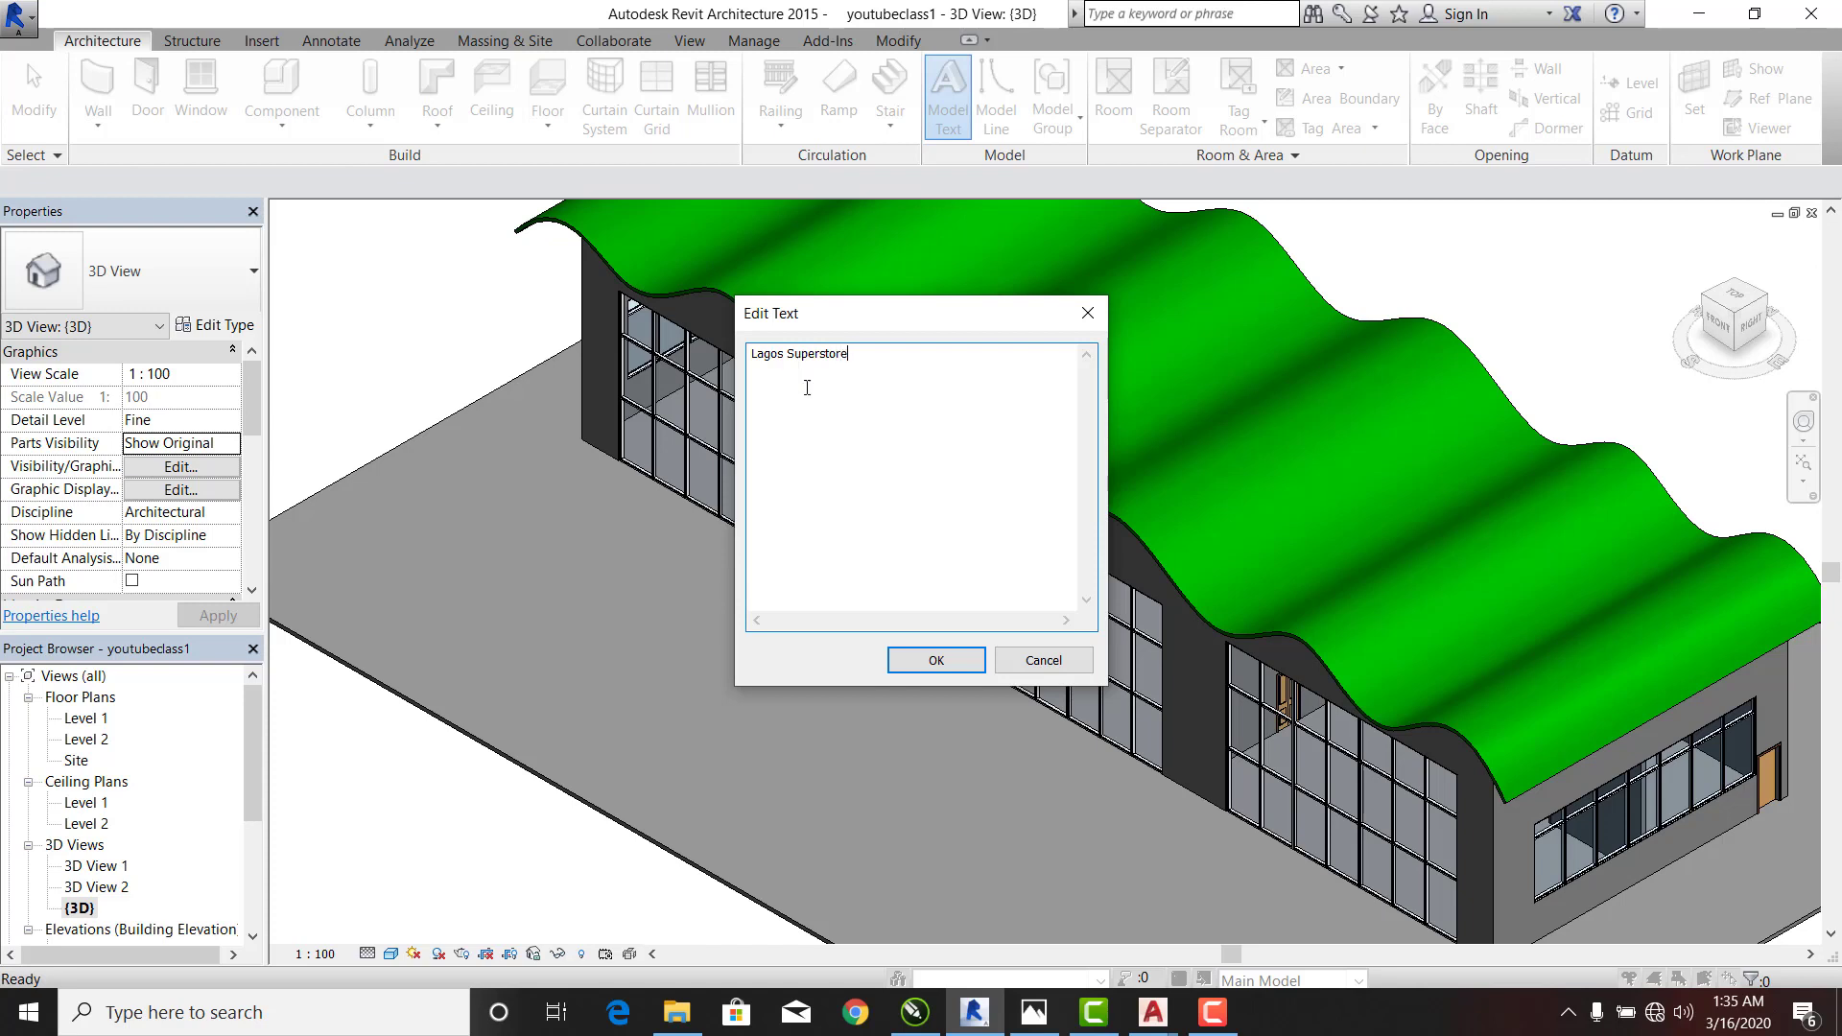
pyautogui.click(934, 659)
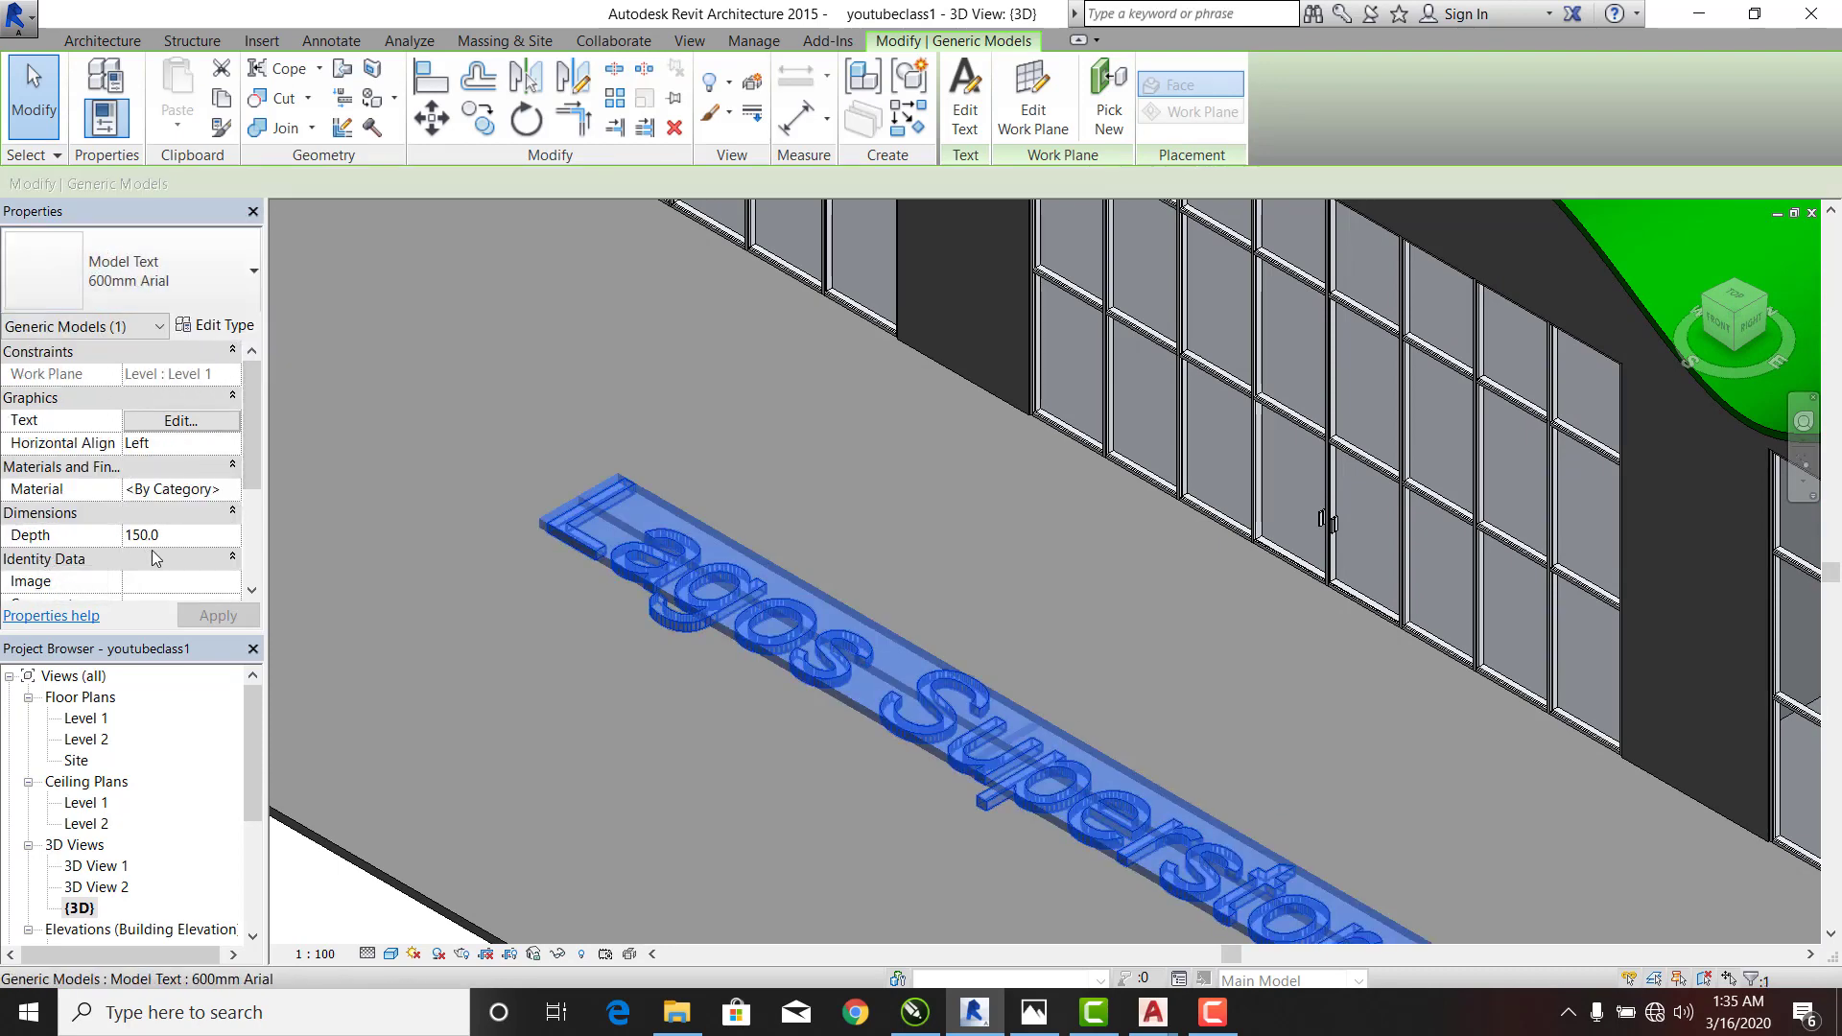
# Step: Start editing the Lagos Superstore text's Depth value in Properties
pyautogui.click(216, 324)
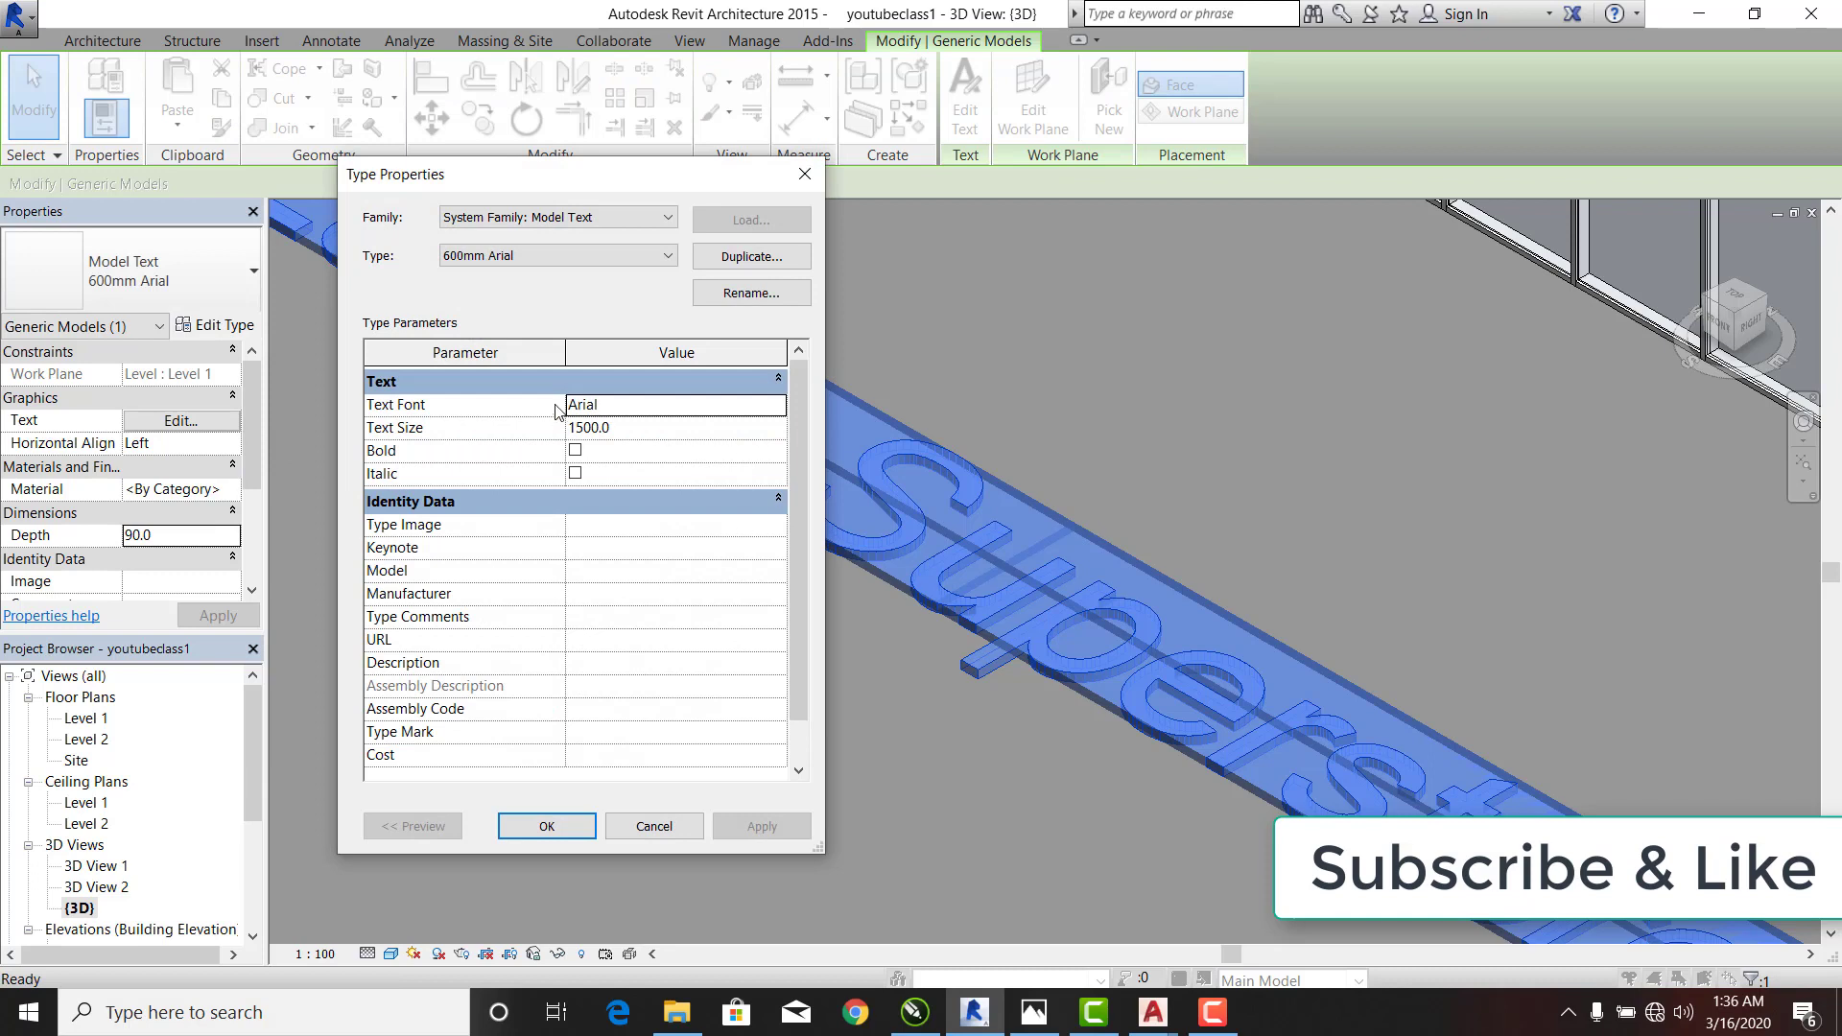
# Step: Edit the text type's font and size settings for a 1500mm Arial type
pyautogui.click(545, 826)
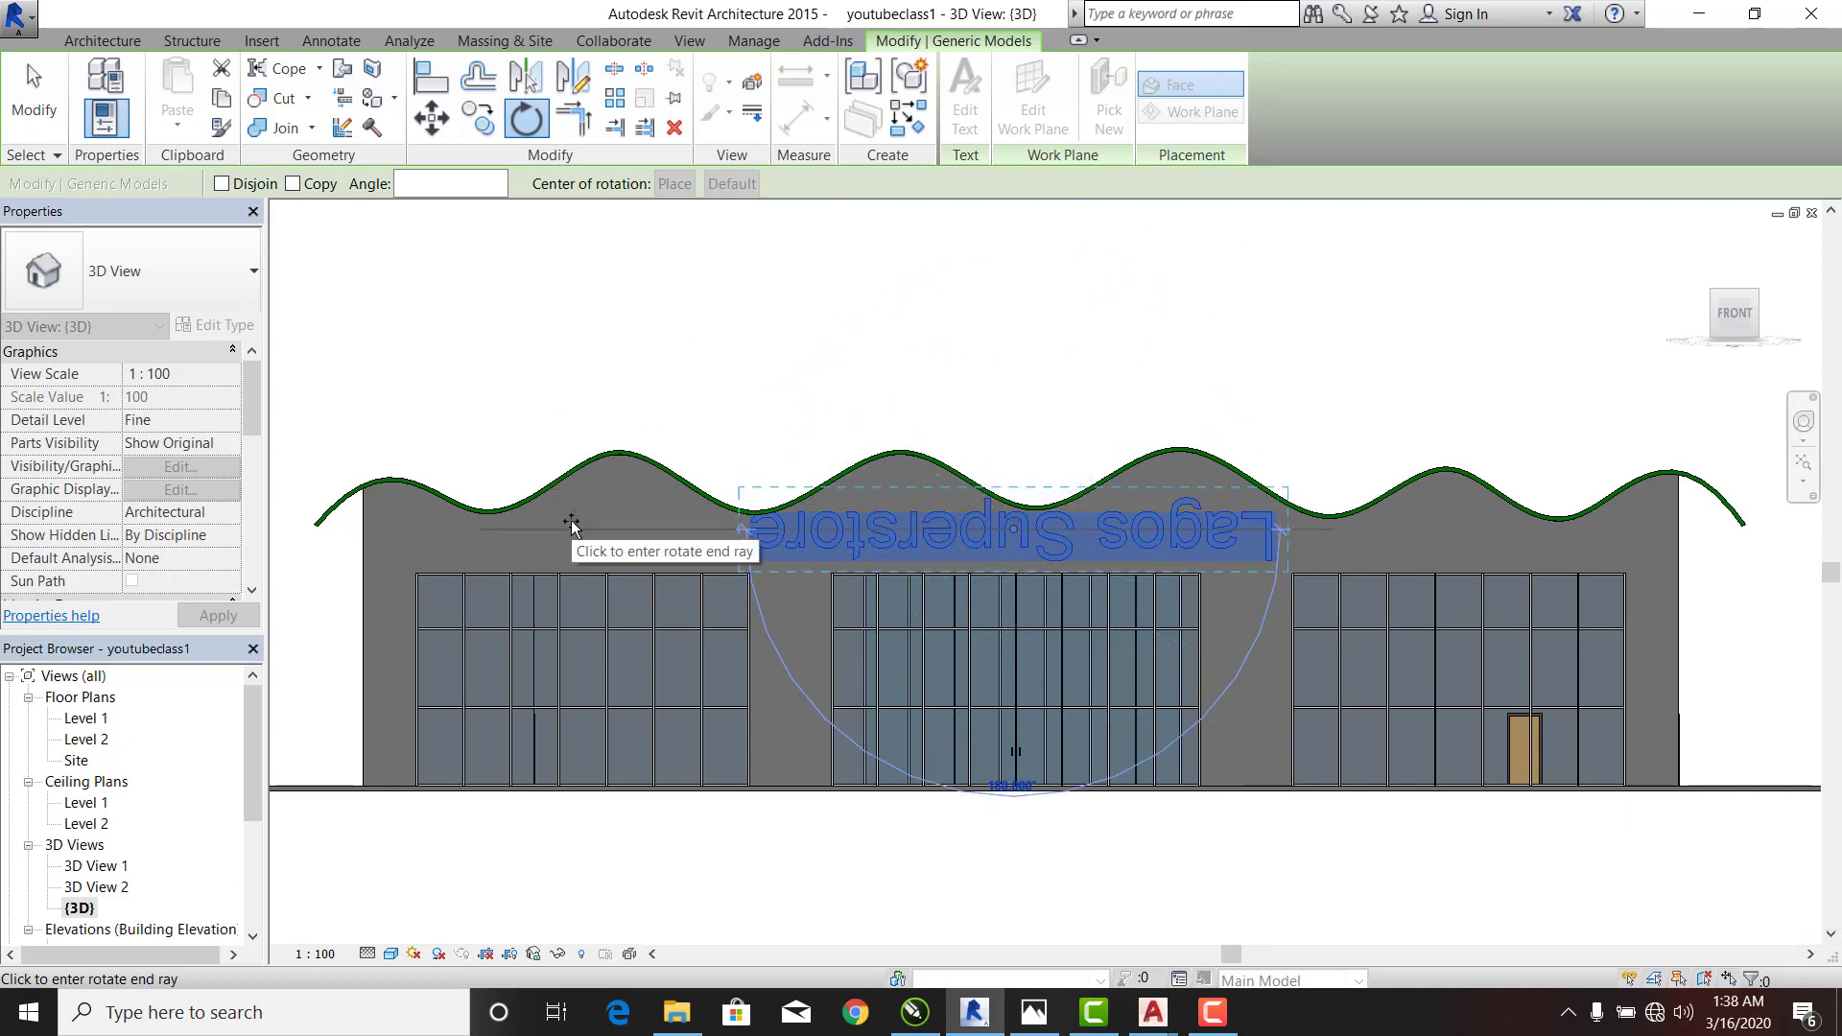
# Step: Pick the end ray 180 degrees around to rotate the sign upright
pyautogui.doubleClick(96, 885)
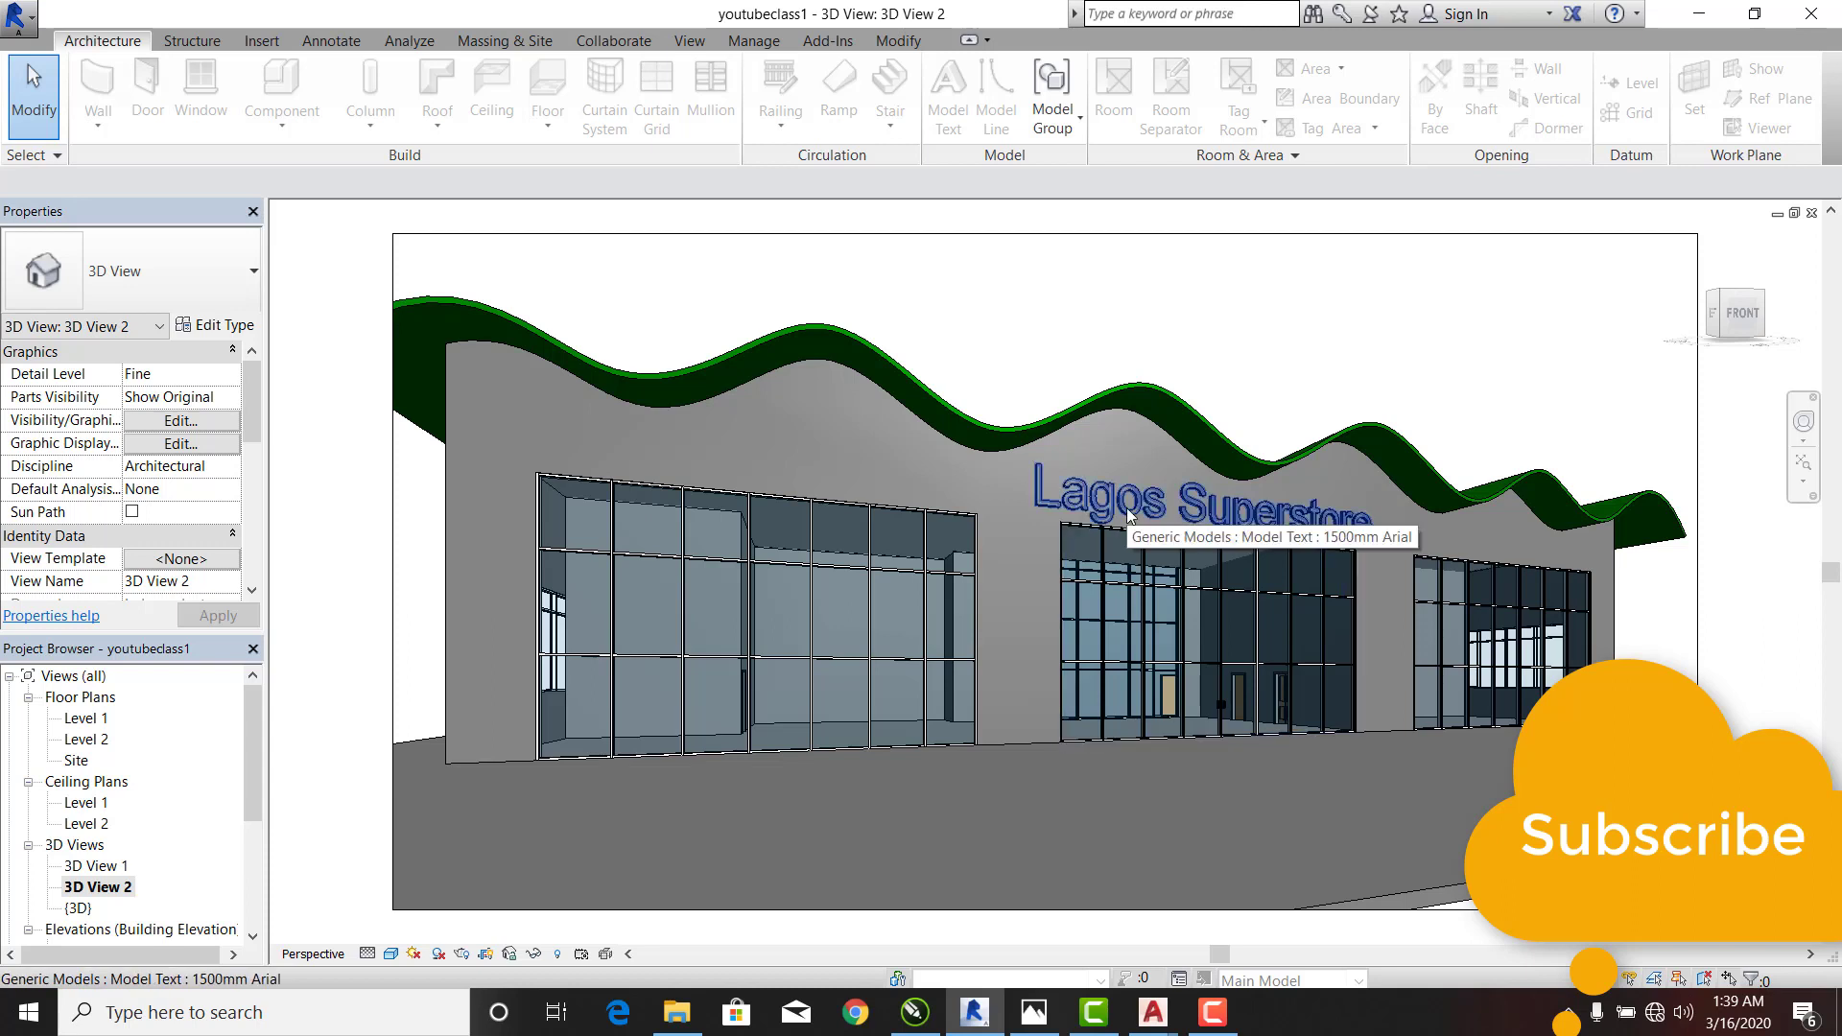